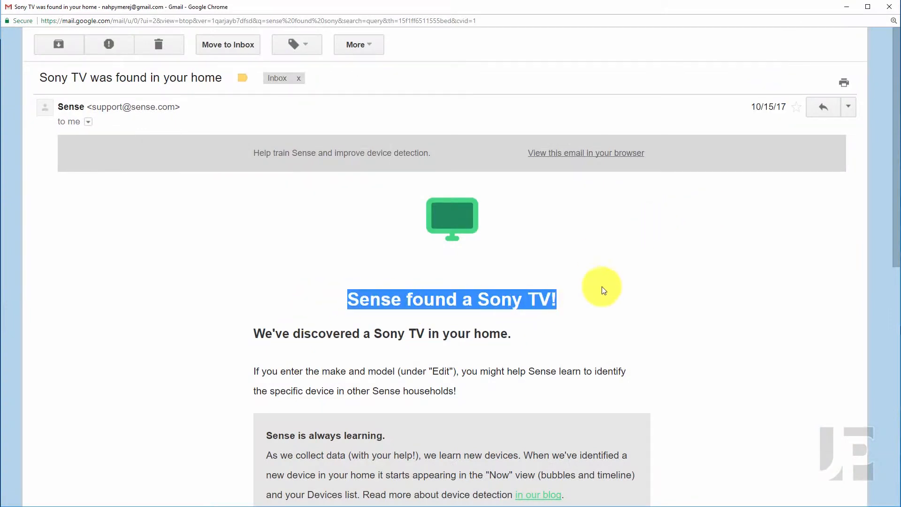
Step: Read through the Gmail email announcing Sense found a Sony TV in the home
scroll(down, 3)
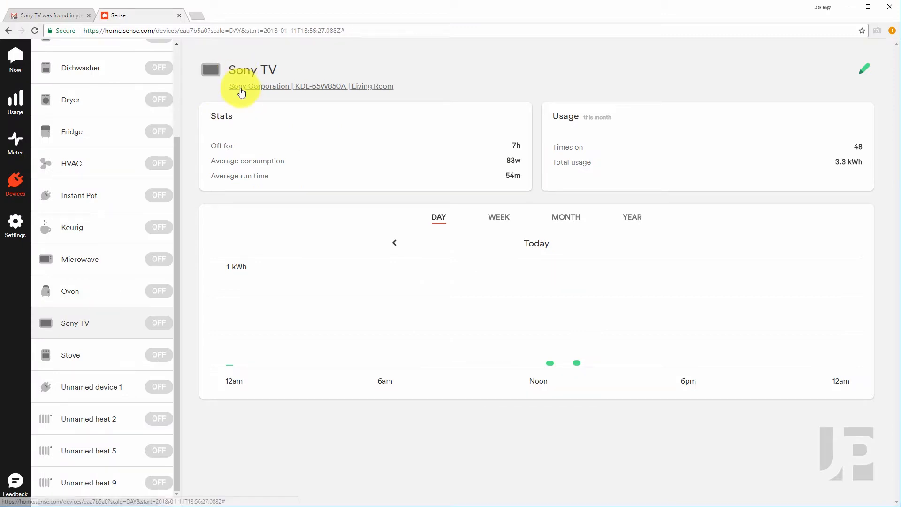
Step: View the Sony TV device page: model KDL-65W850A, Living Room, stats and daily usage
click(865, 68)
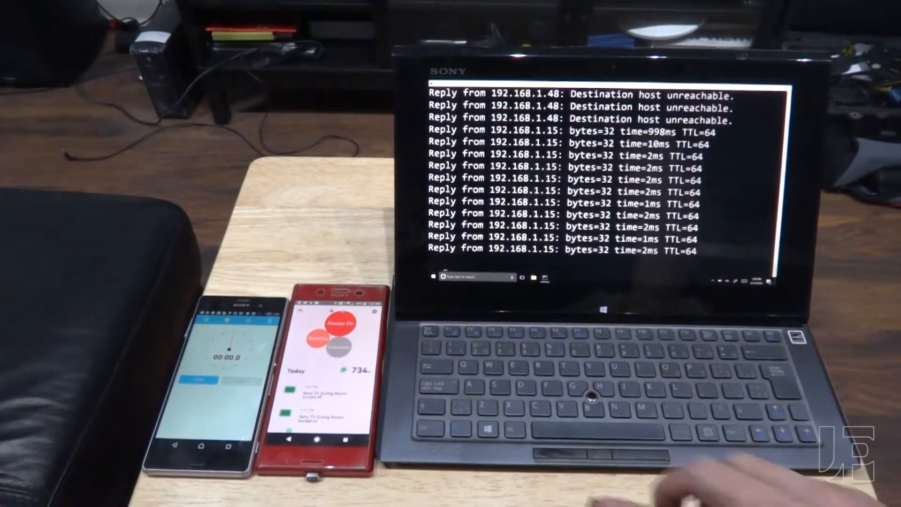
Step: Start the stopwatch and watch the Now view until the Sony TV bubble appears at 842 W
click(339, 324)
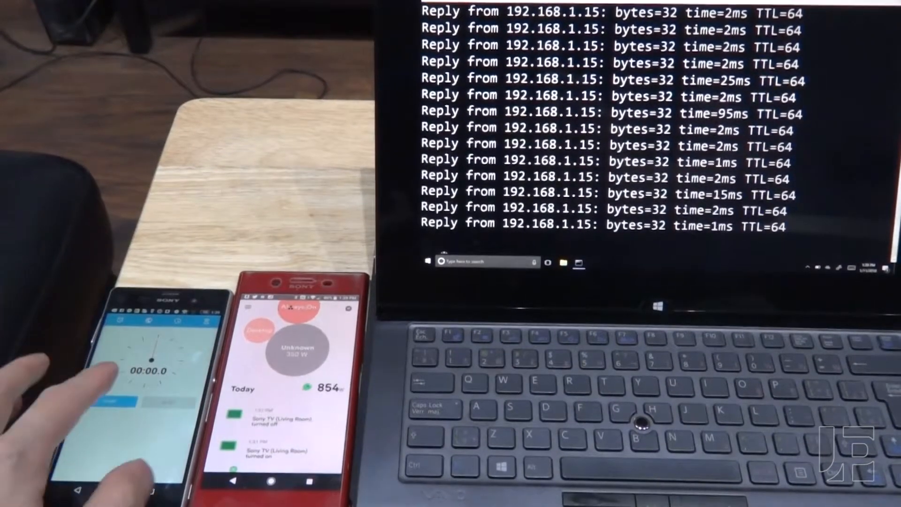
click(149, 400)
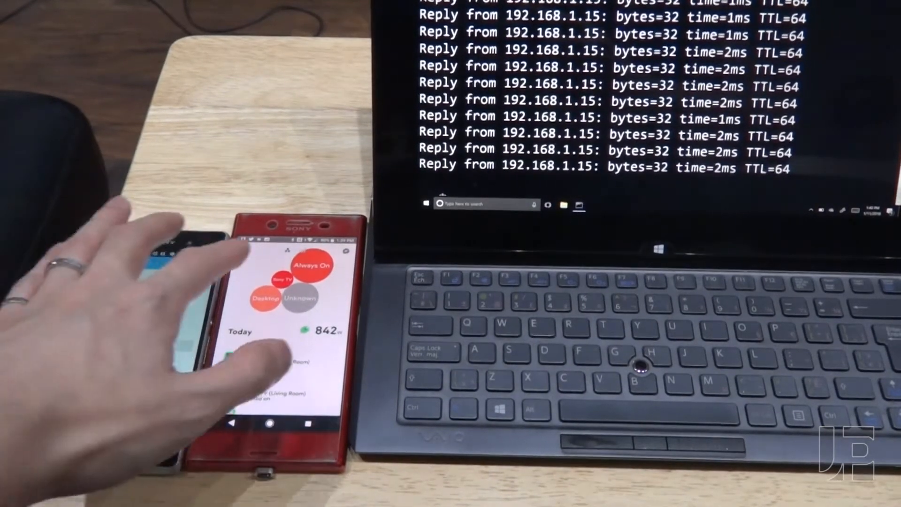
click(282, 282)
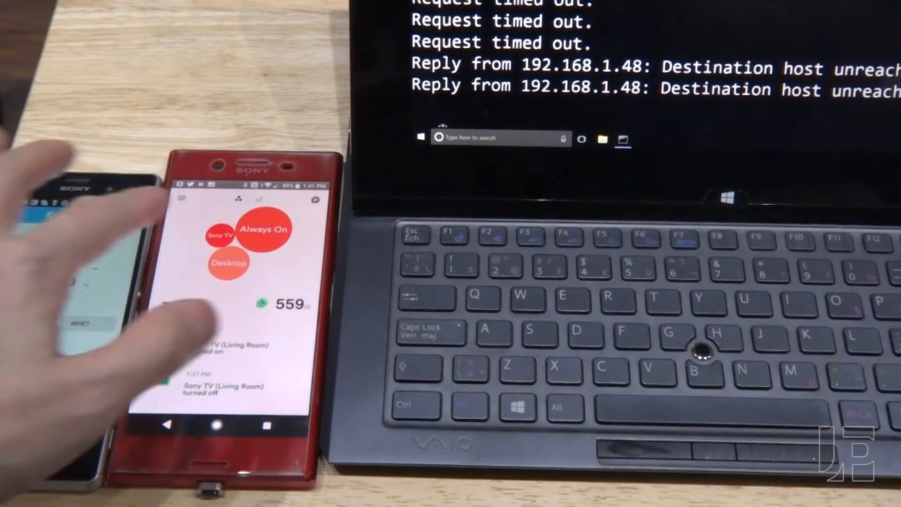
Step: Watch the Now view log 'Sony TV (Living Room) turned off' with usage at 559 W
click(219, 239)
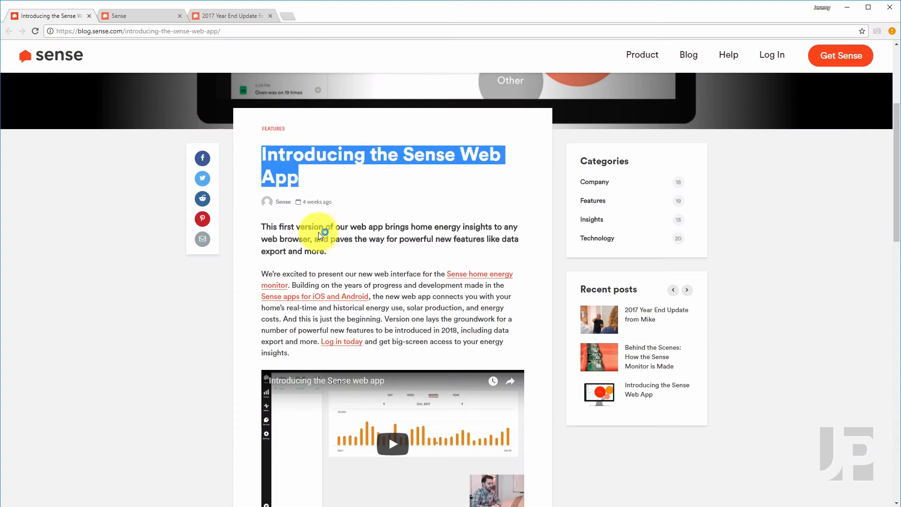
Step: Read the web app announcement post, view the Trends page, then the Neurio History chart for Oct 3 – Nov 2
scroll(down, 3)
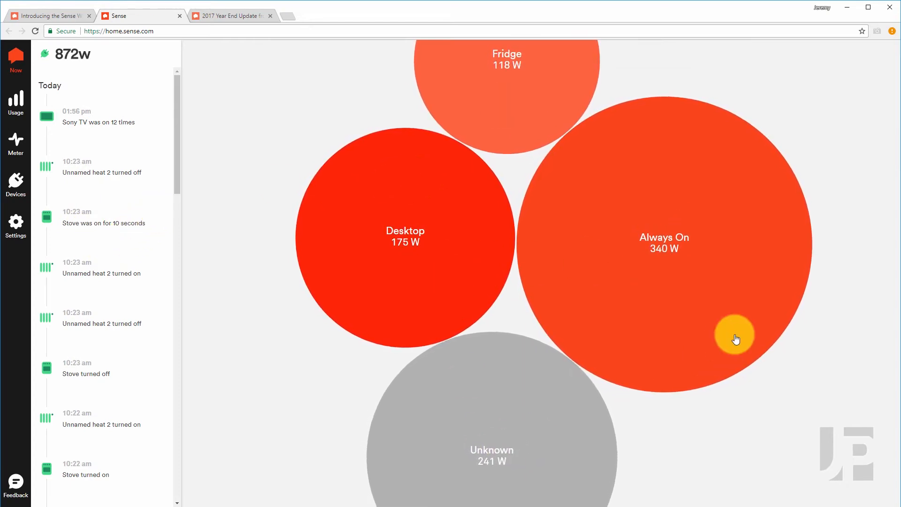
click(230, 16)
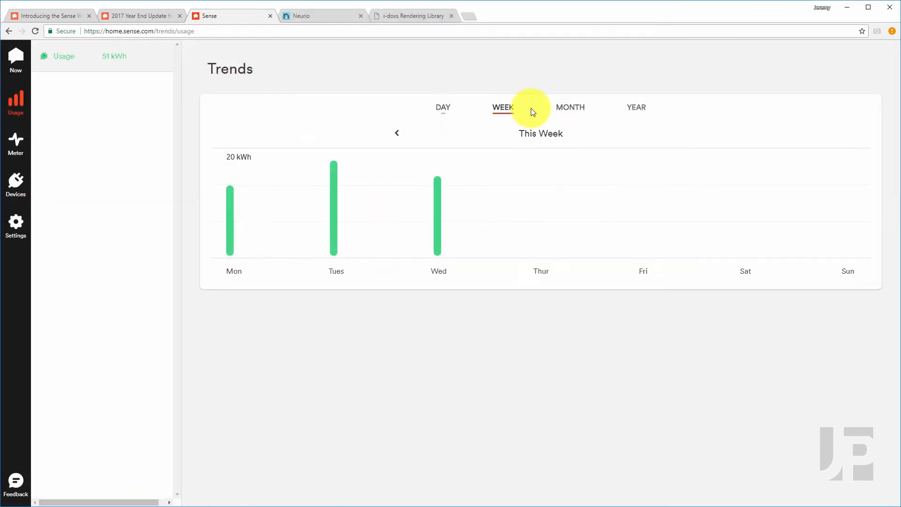
click(321, 16)
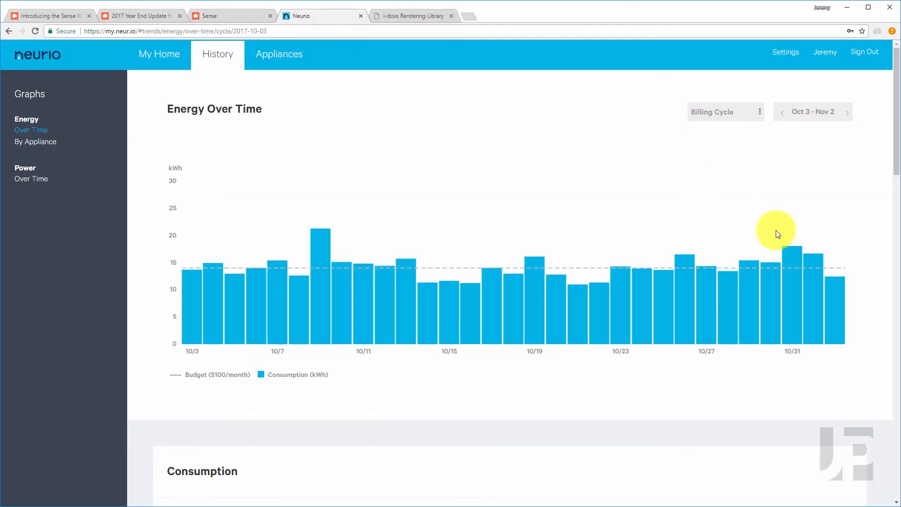
Step: Review the Toronto Hydro bill PDF down to charges of 78.16 and total due of $0.81 CR
click(412, 16)
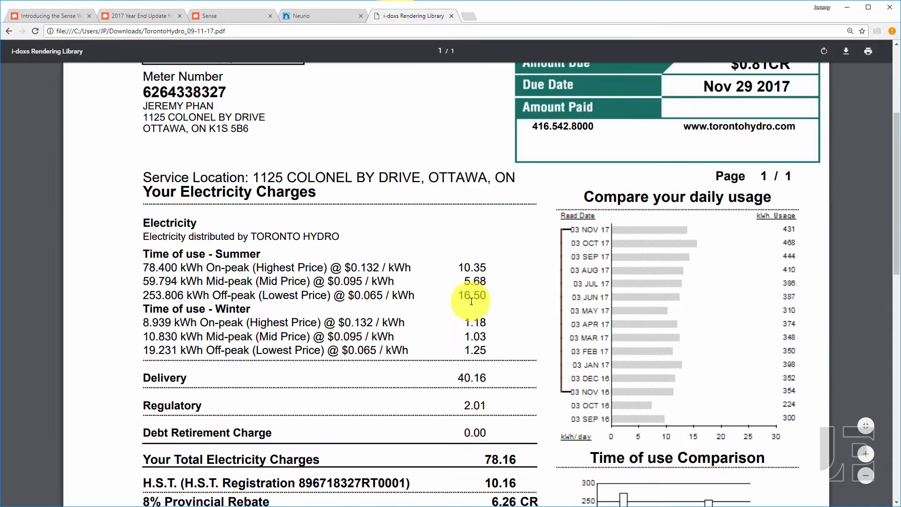
scroll(down, 3)
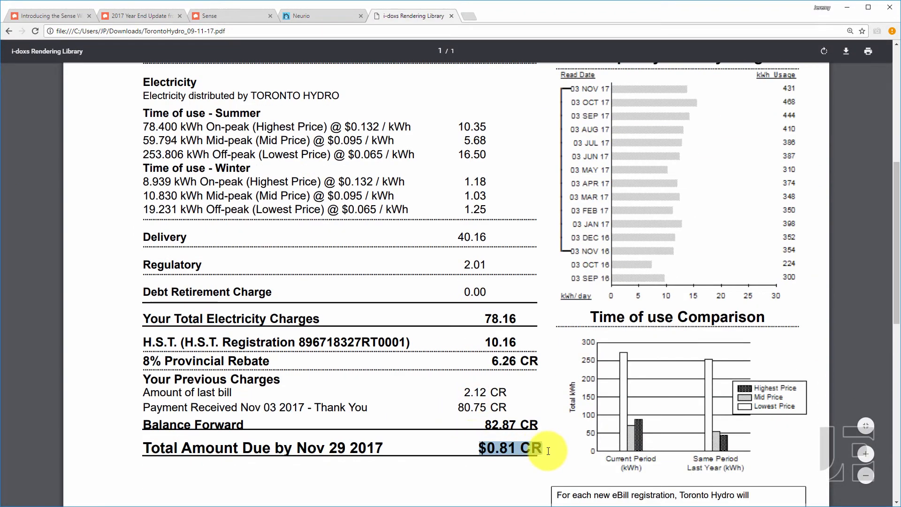
click(138, 16)
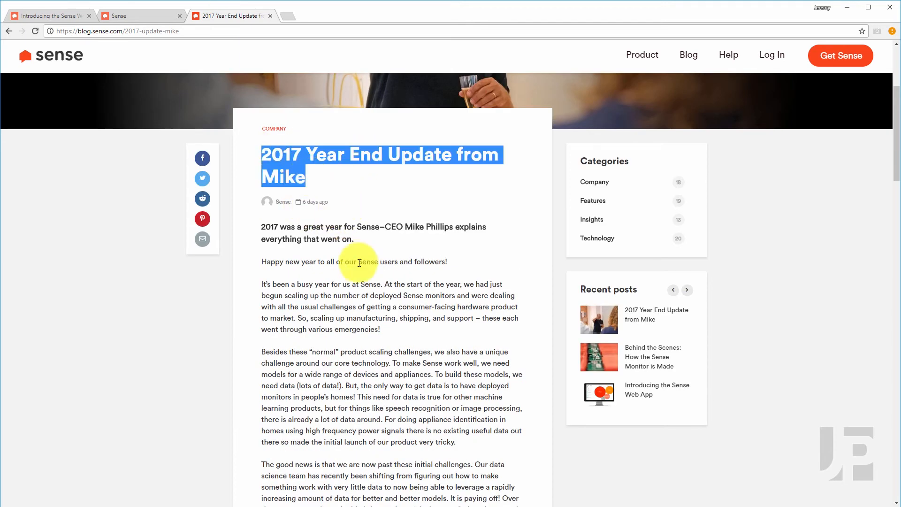
Step: Read the 2017 Year End Update post down to its upcoming product features list
scroll(down, 3)
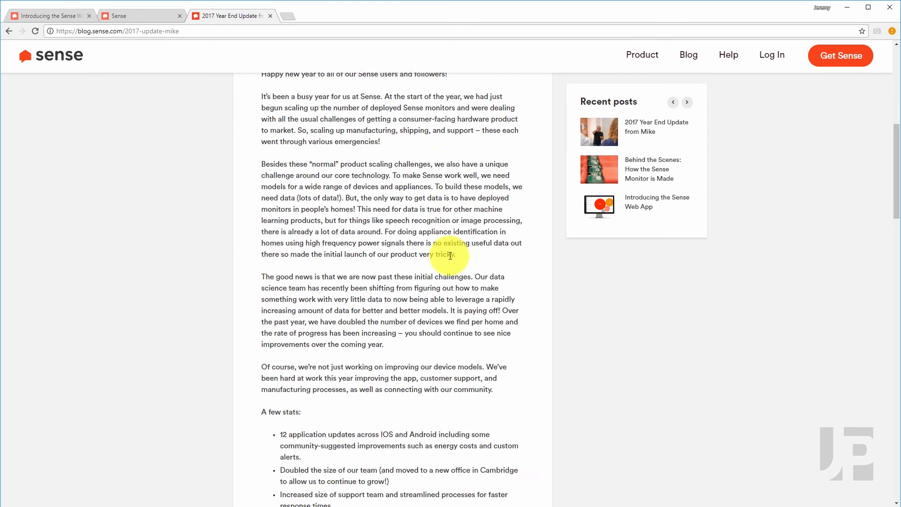
scroll(down, 3)
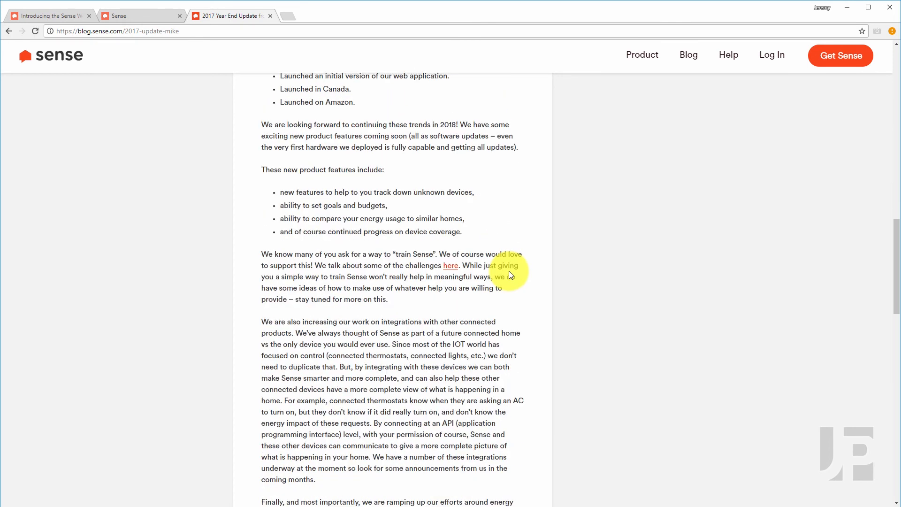
scroll(down, 3)
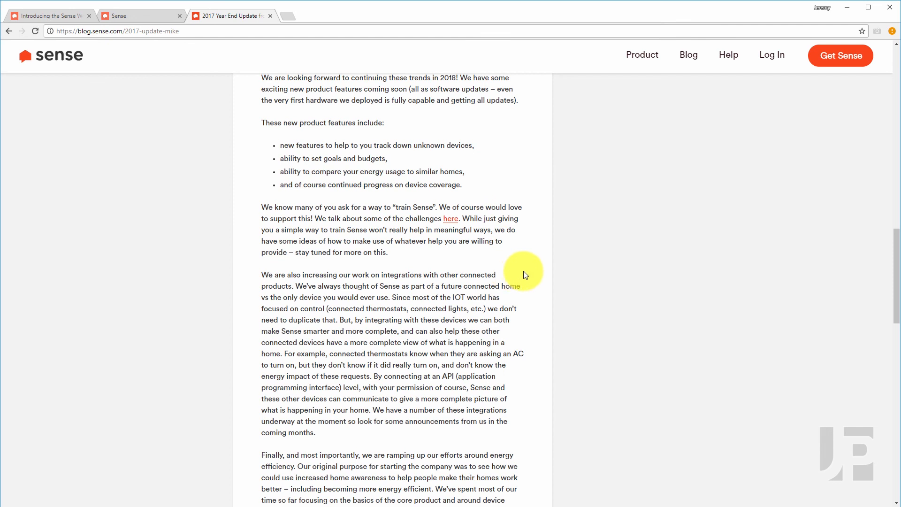